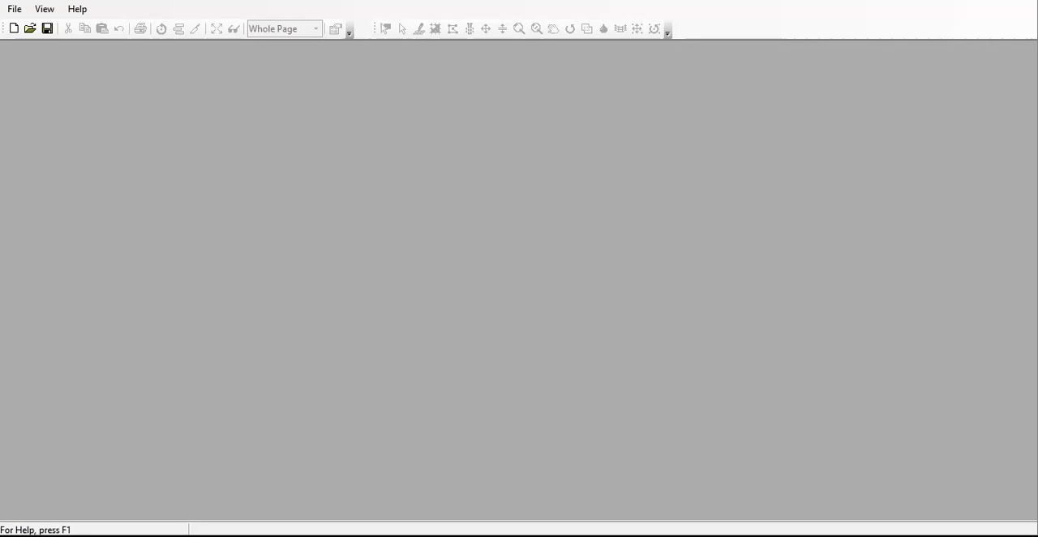
mouse_move(324, 186)
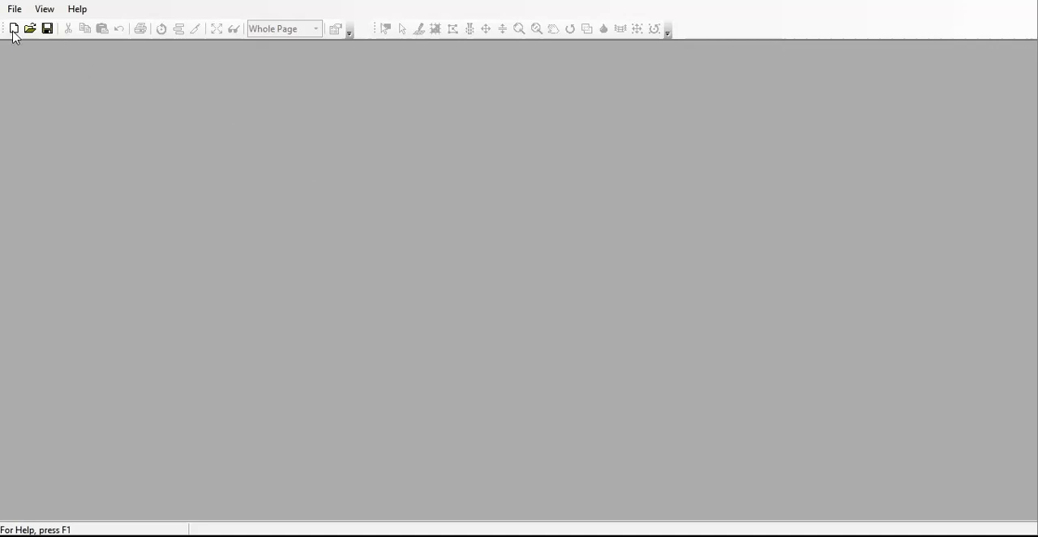
Start a new model dataset from the toolbar
left_click(13, 29)
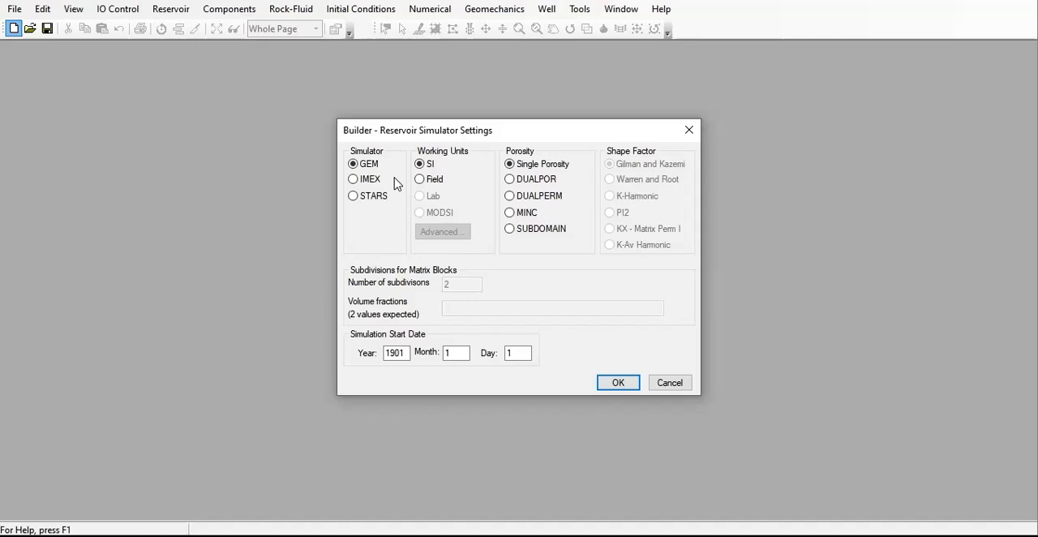
mouse_move(402, 181)
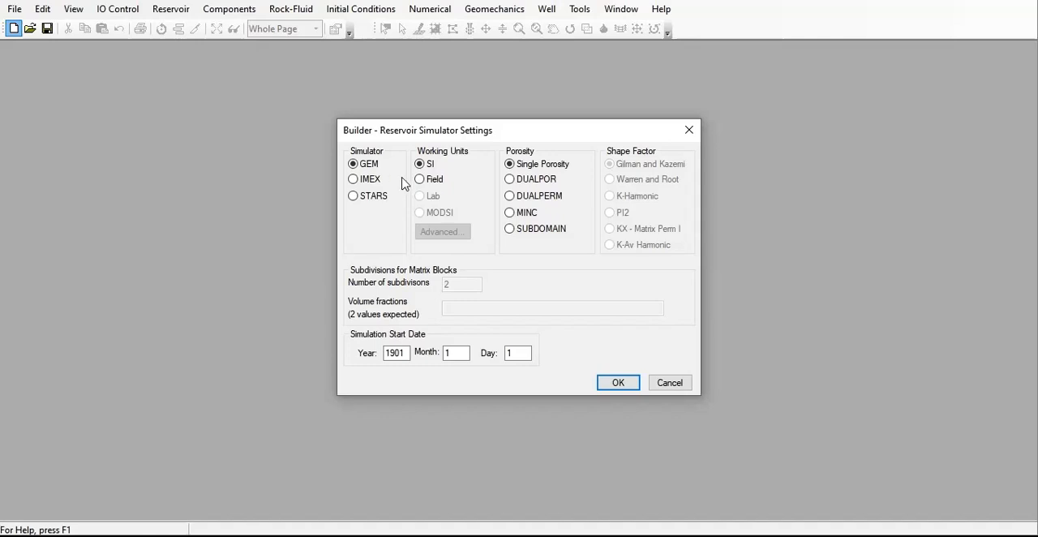
mouse_move(541, 182)
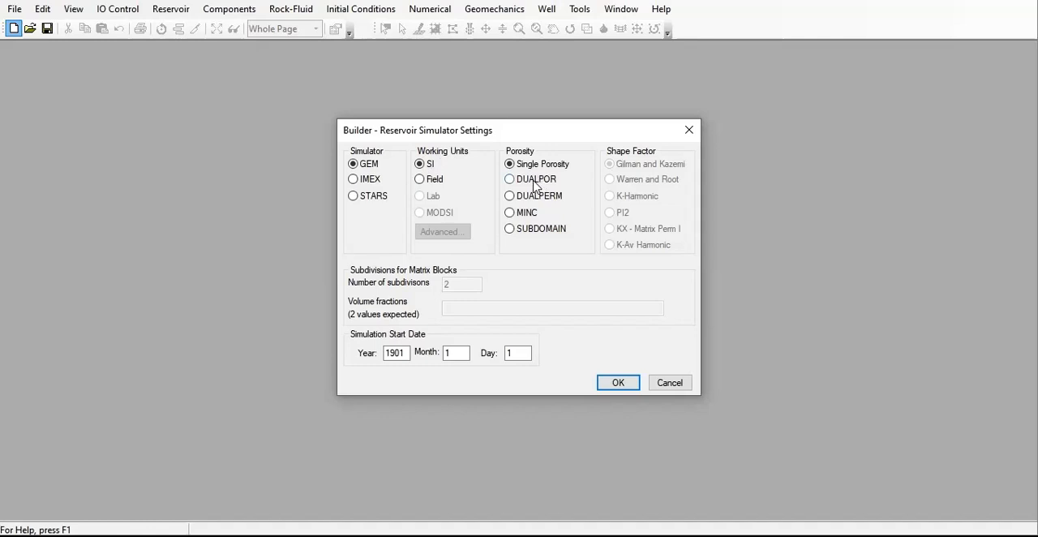
mouse_move(539, 188)
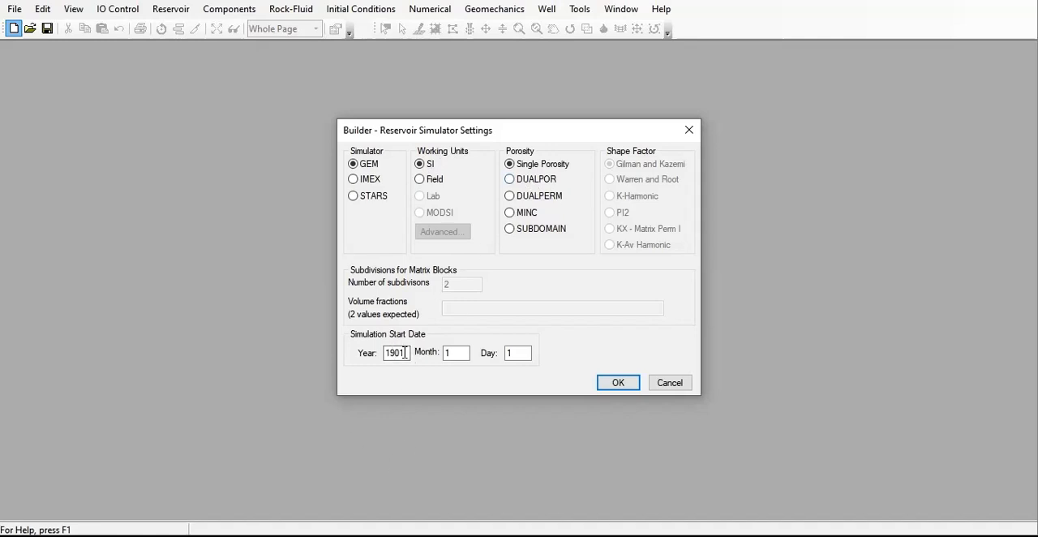
Keep GEM, SI units and single porosity, set the start year to 2023 and confirm the settings
type("2000")
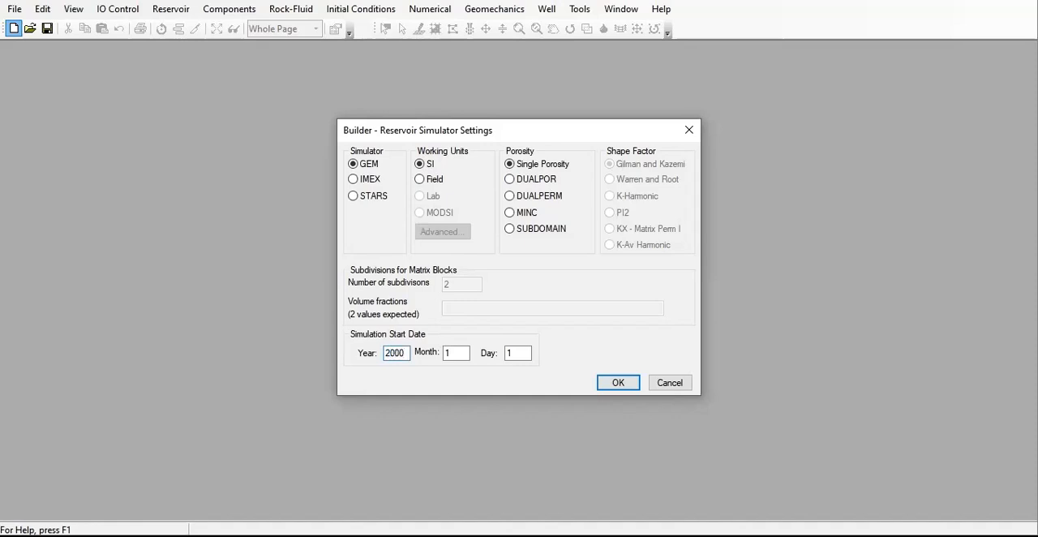
key("BackSpace")
type("23")
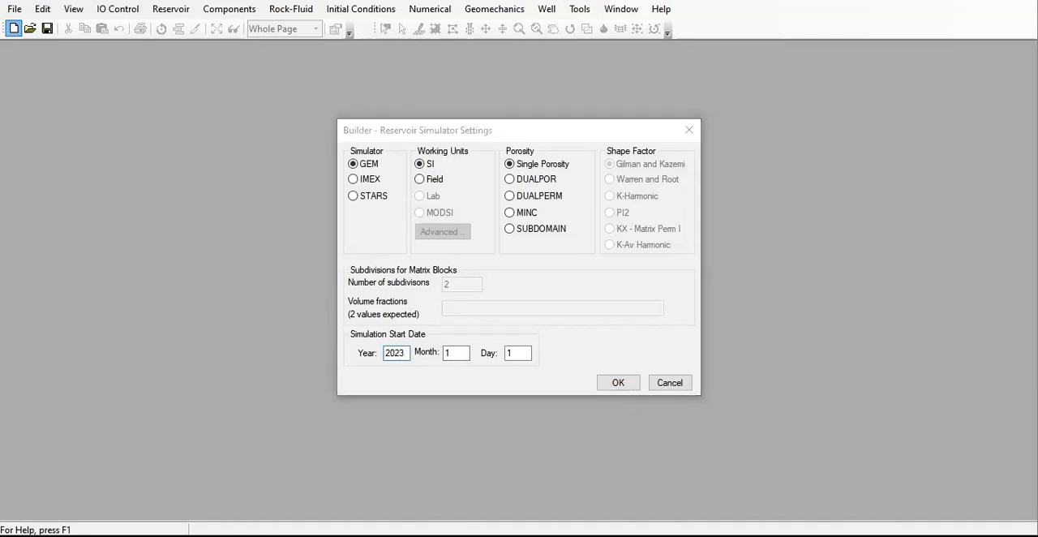
left_click(618, 383)
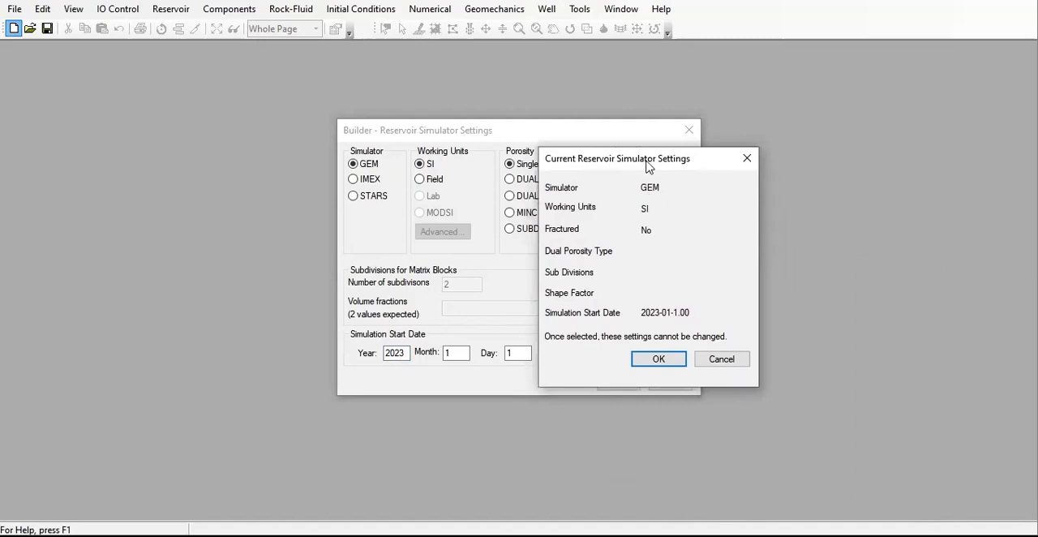
mouse_move(655, 220)
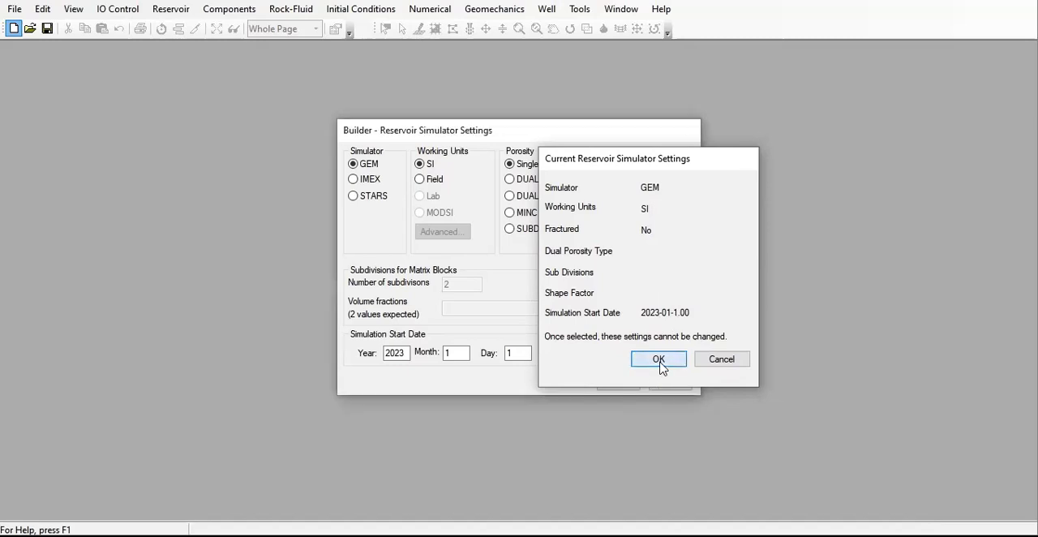
left_click(659, 360)
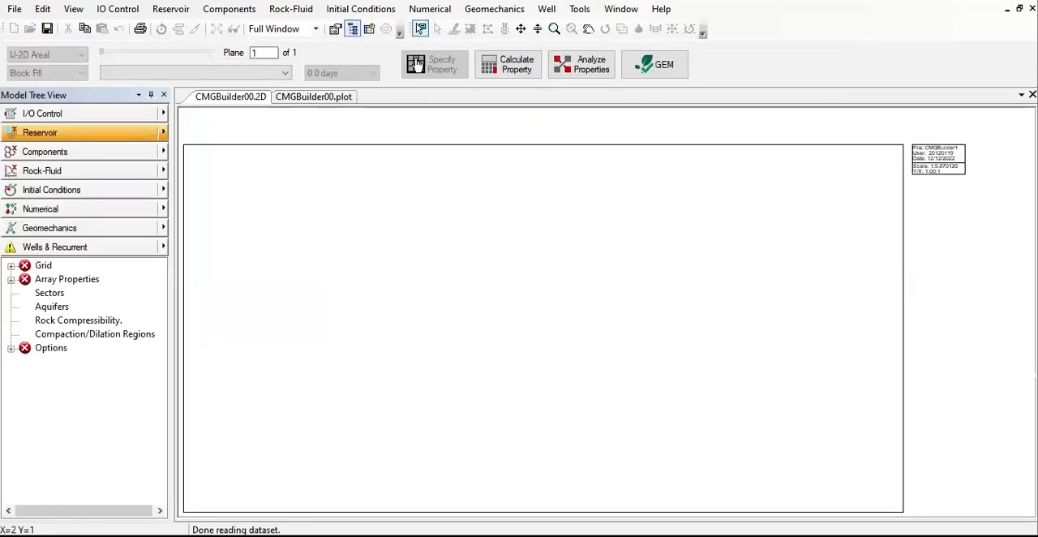
From I/O Control in the model tree, bring up the Titles and Case ID dialog
left_click(42, 114)
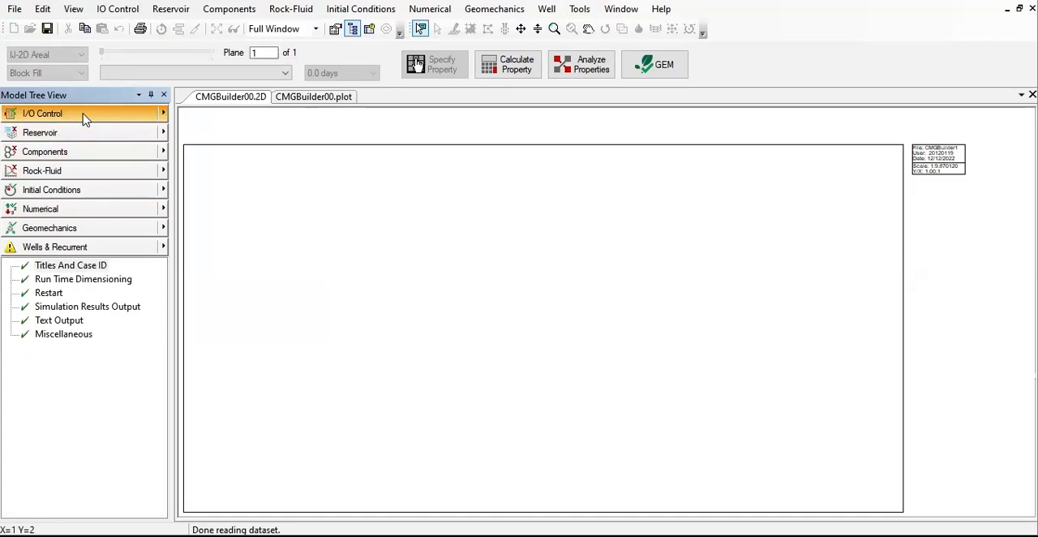
left_click(162, 114)
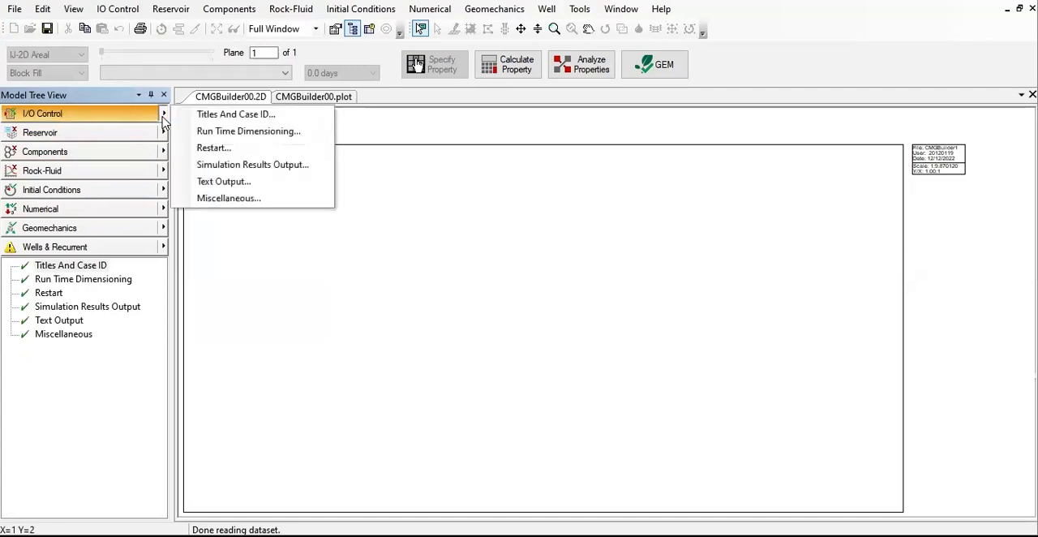
left_click(236, 114)
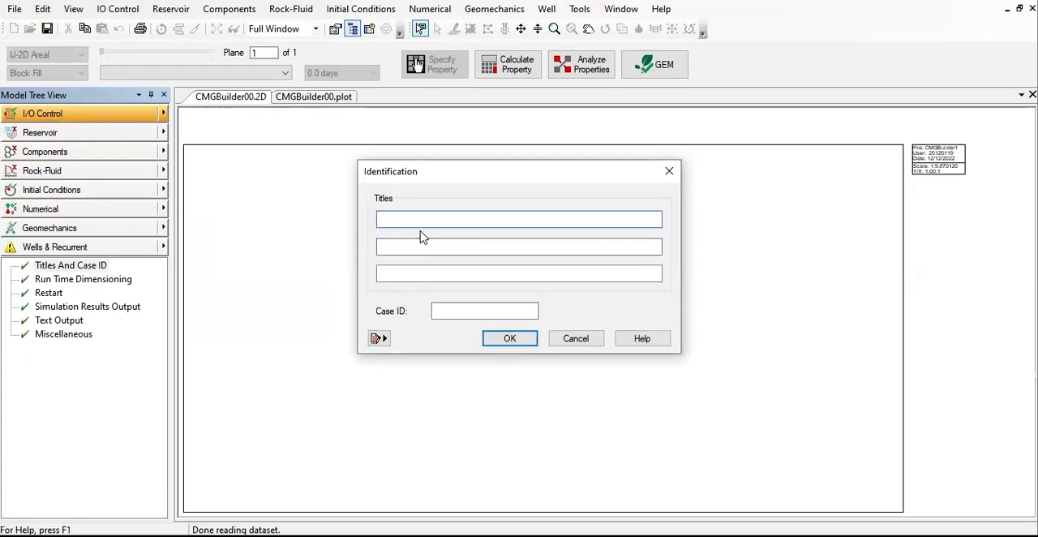
Enter CASE_1:STRUCTURAL as the first title and apply it
type("CA")
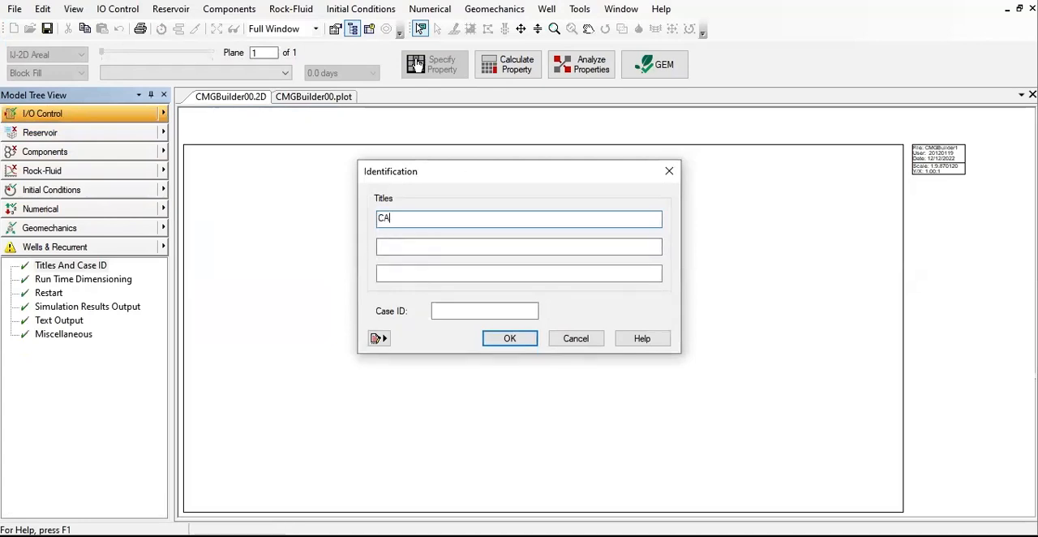
type("SE_1")
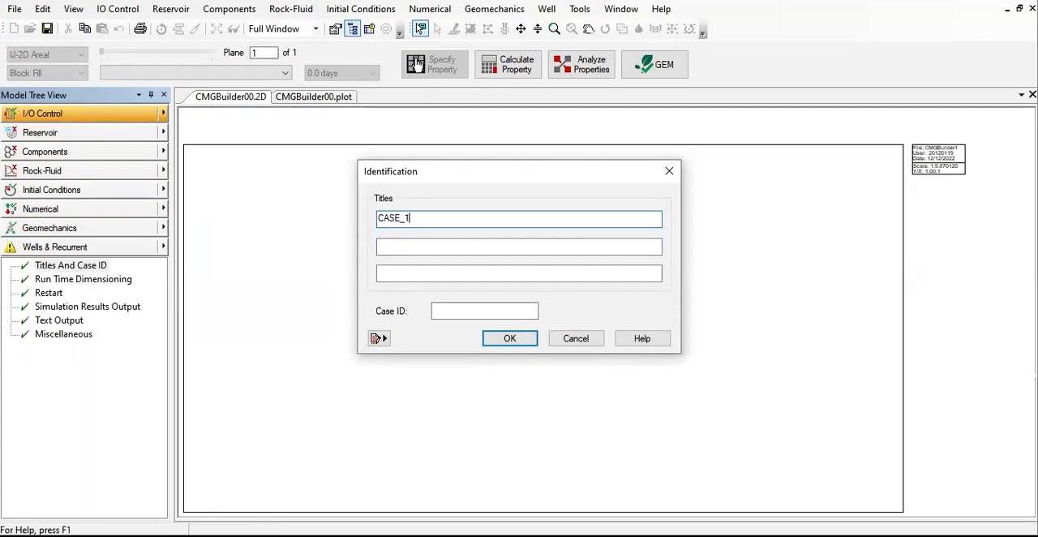
type(":")
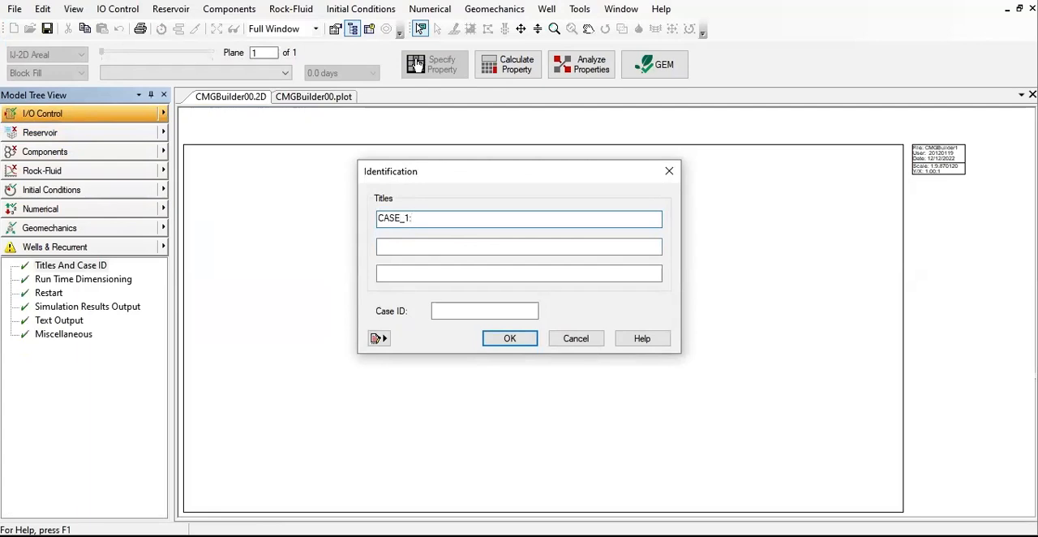
type("BASE")
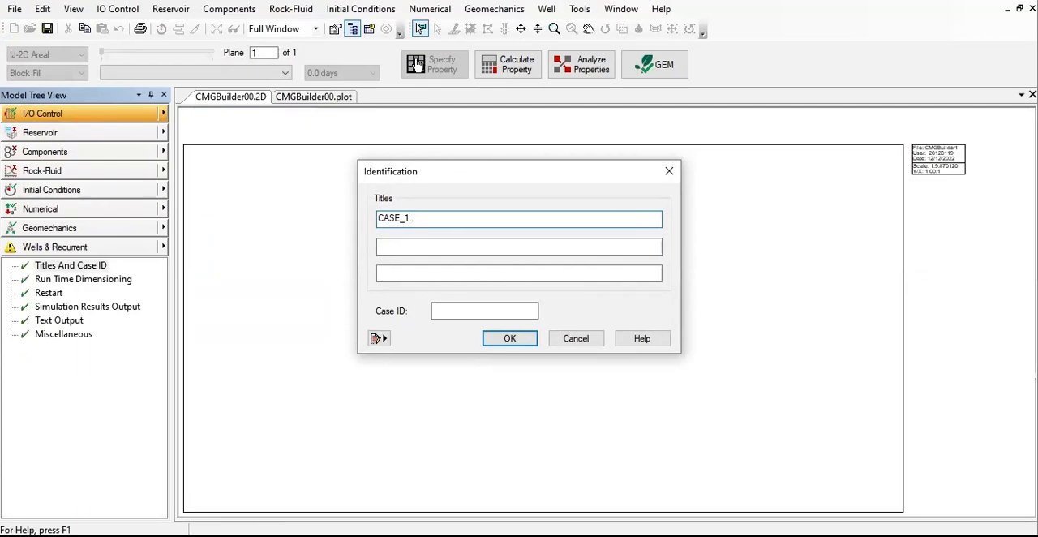
type("STRUCTURAL")
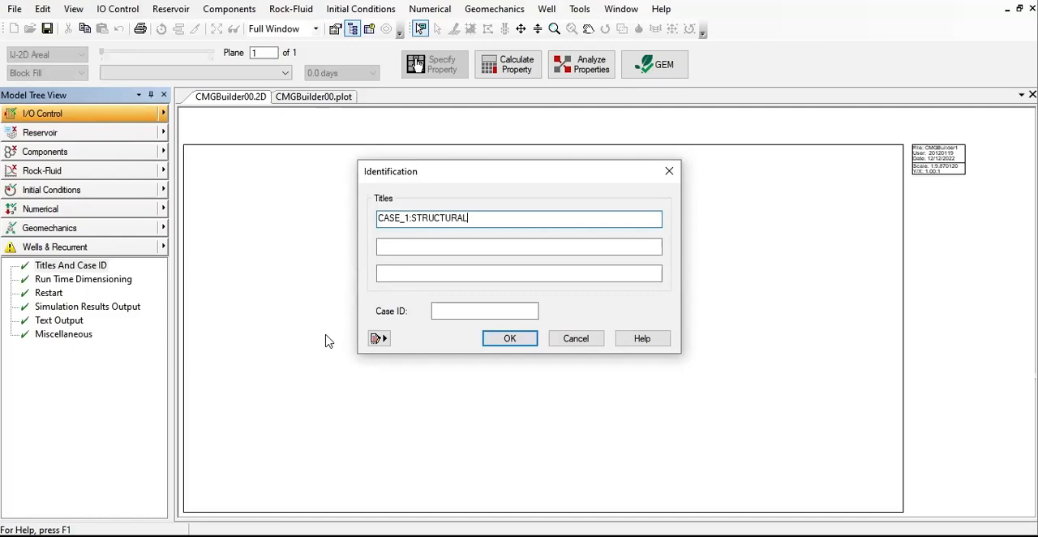
left_click(510, 338)
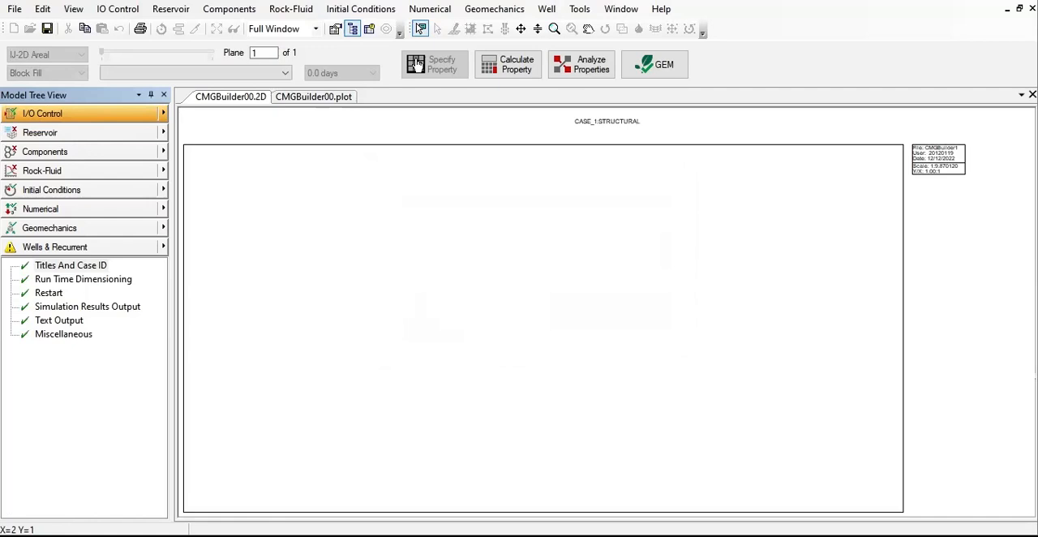
mouse_move(752, 210)
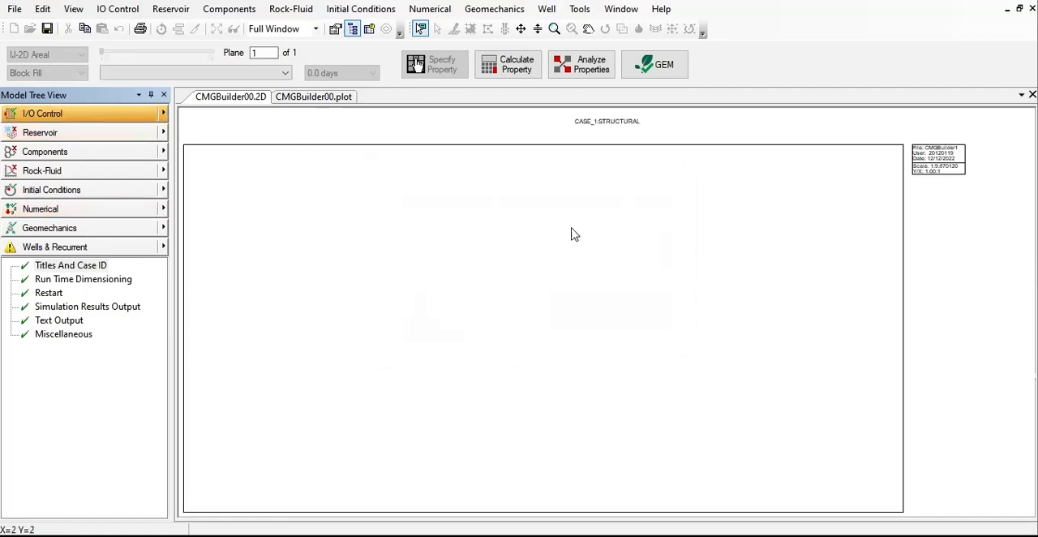
left_click(56, 246)
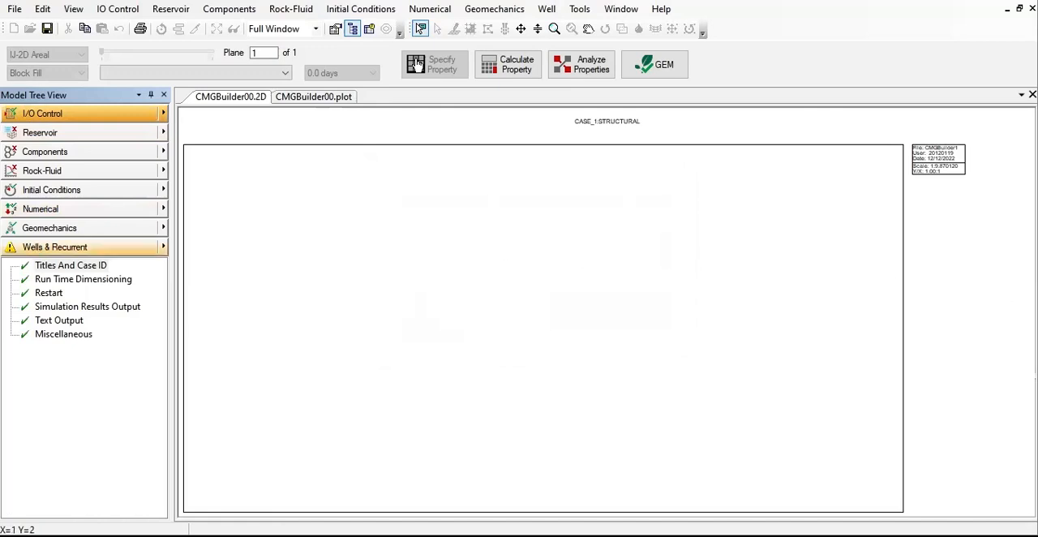
left_click(42, 114)
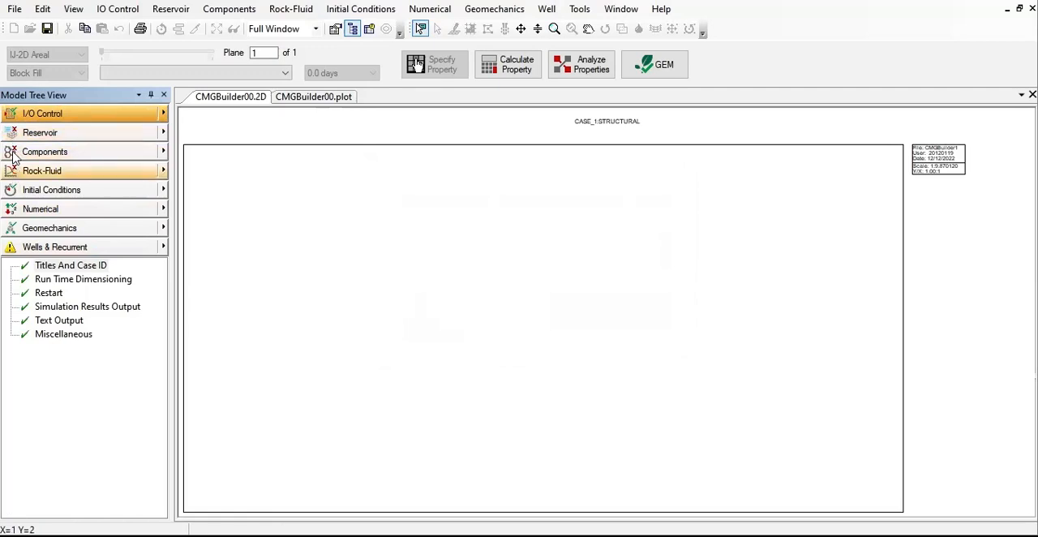
left_click(39, 133)
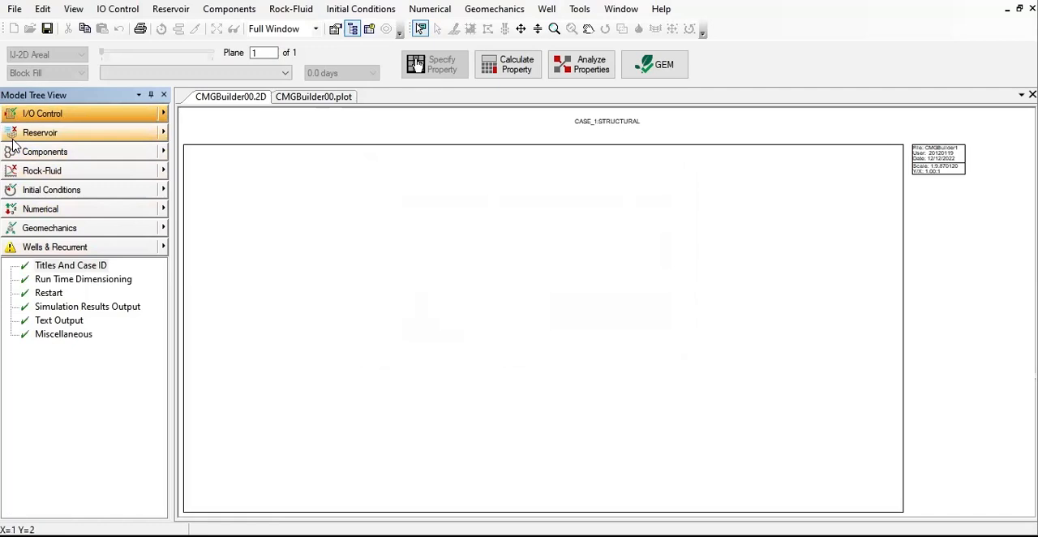
left_click(55, 247)
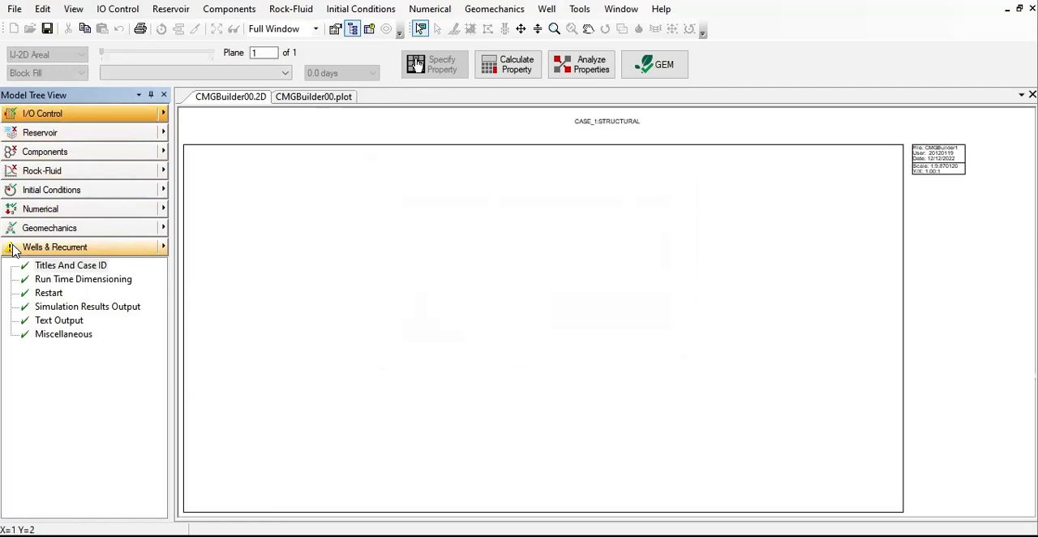
left_click(42, 114)
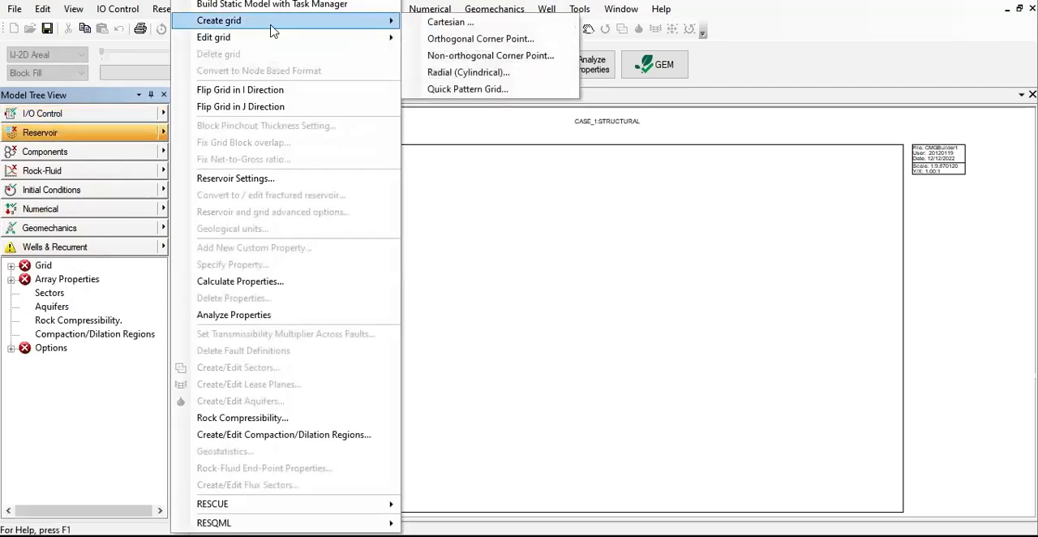
Create a Cartesian grid with I=100, J=1, K=20, I widths 100*10 and J widths 1*10, and confirm
left_click(449, 23)
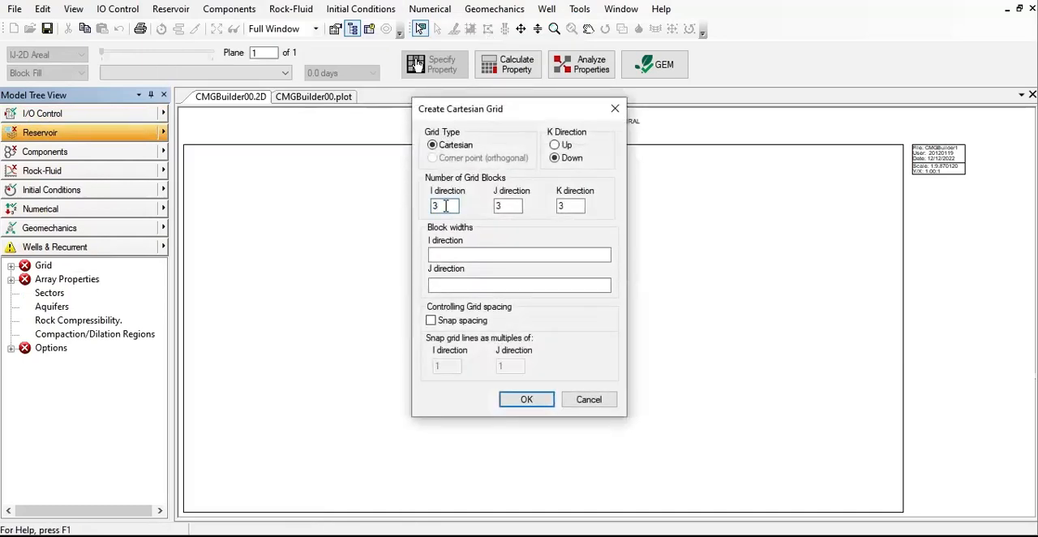
type("100")
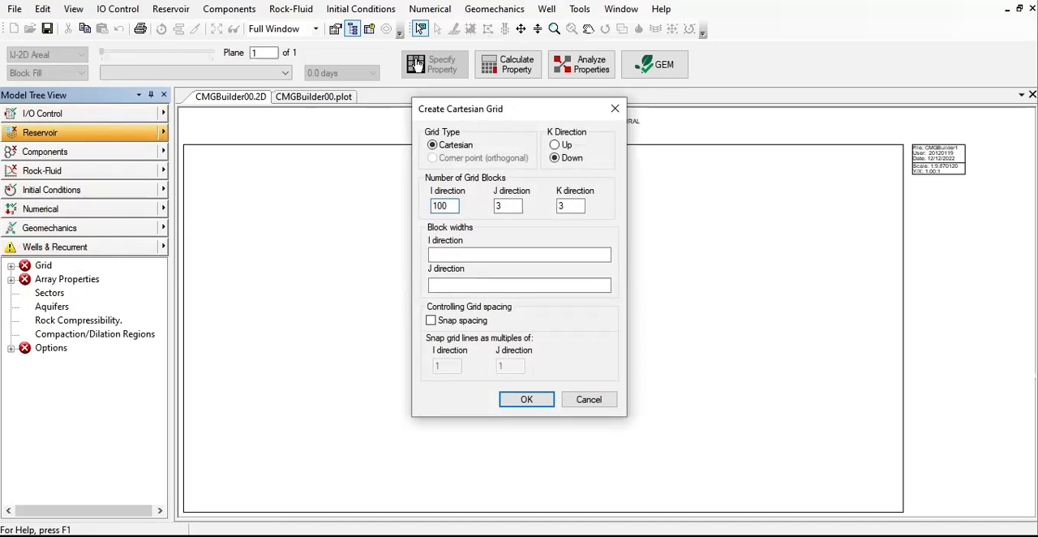
left_click(508, 204)
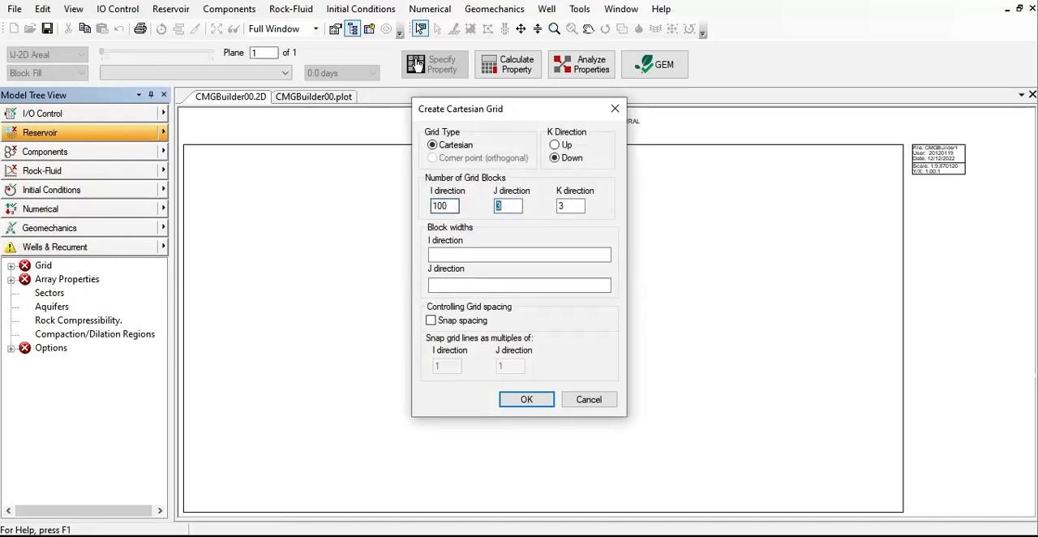
type("1")
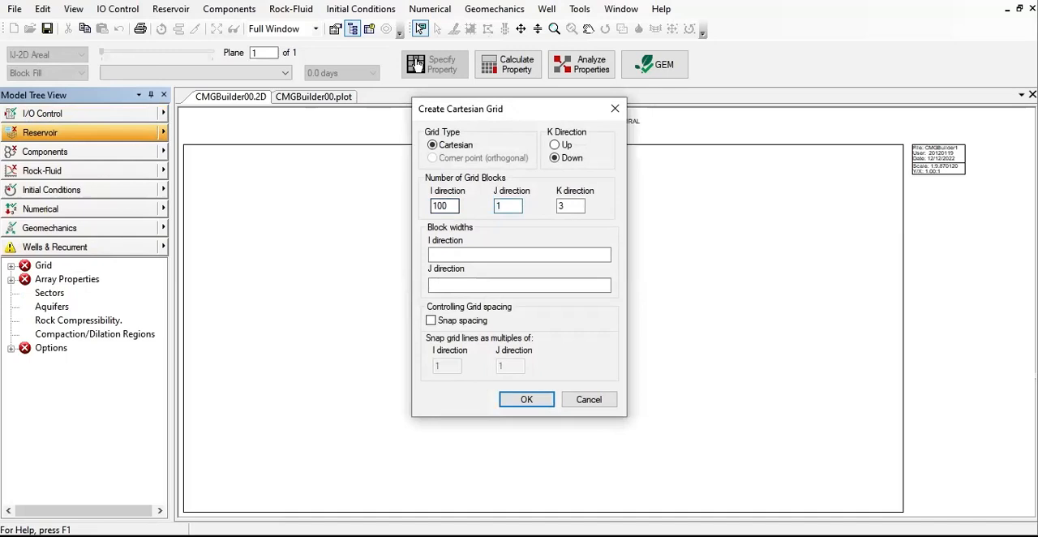
type("20")
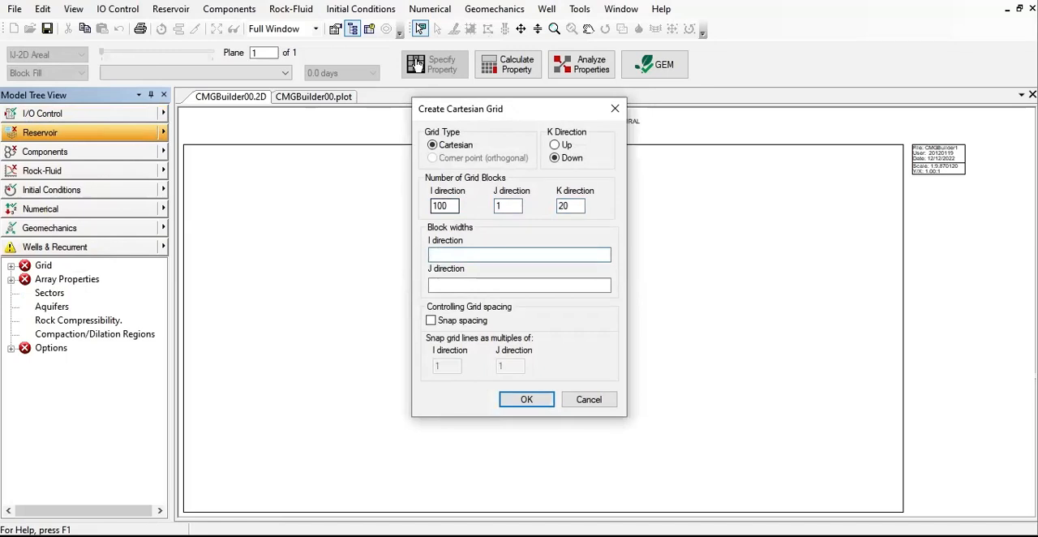
type("100&")
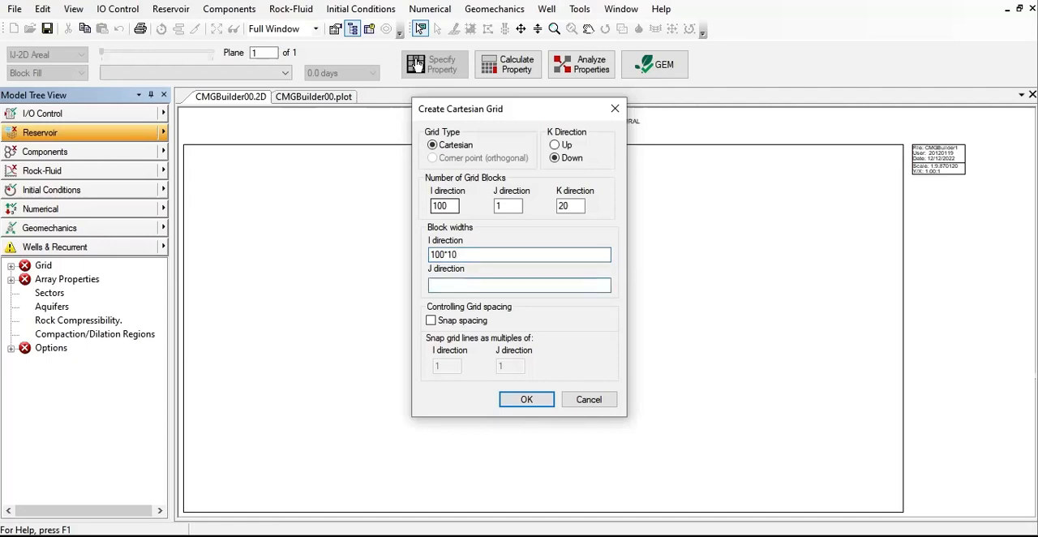
type("1")
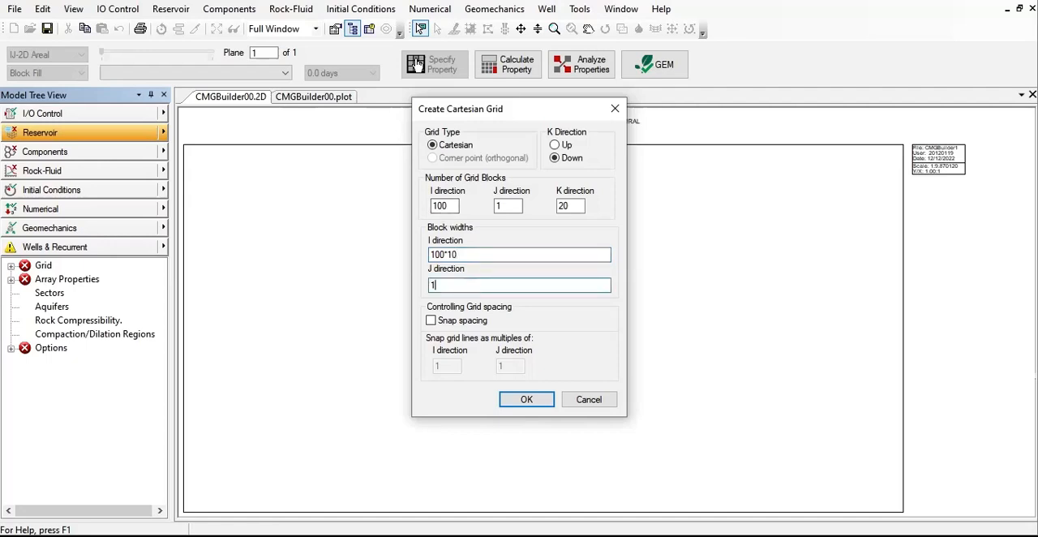
type("*10")
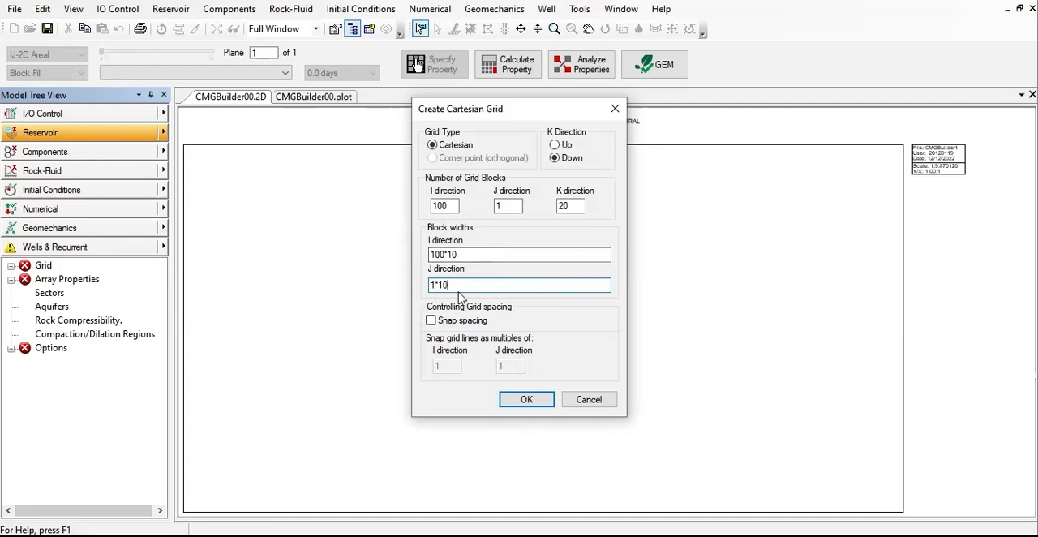
left_click(526, 399)
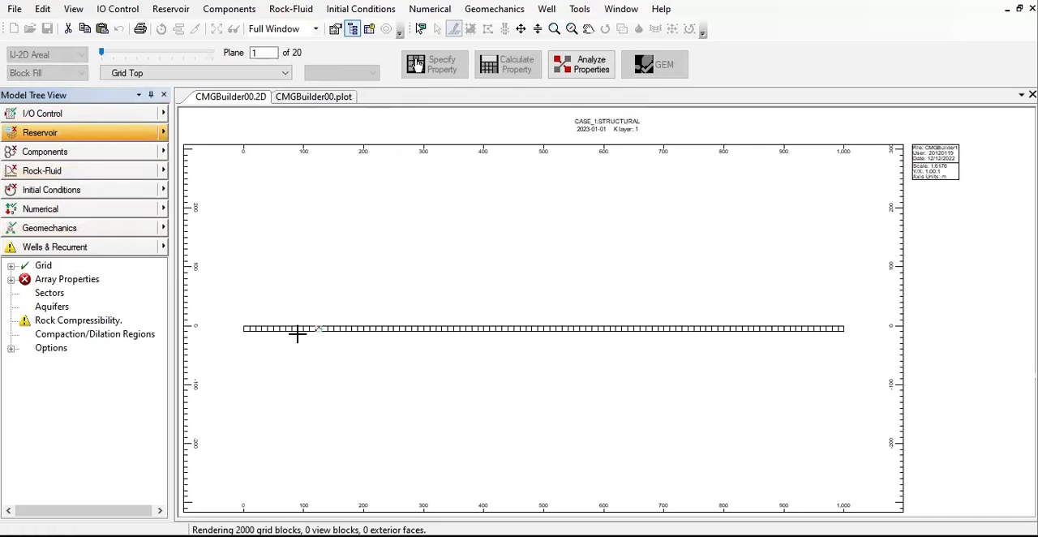
mouse_move(415, 334)
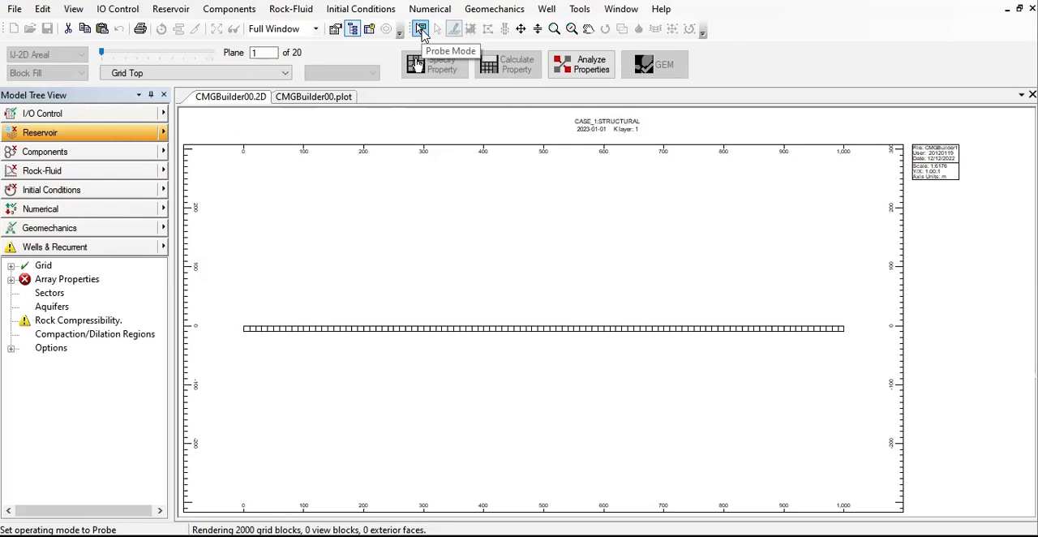
Switch the display from IJ-2D Areal to 3D View, with Probe mode and the Pan tool selected
left_click(420, 29)
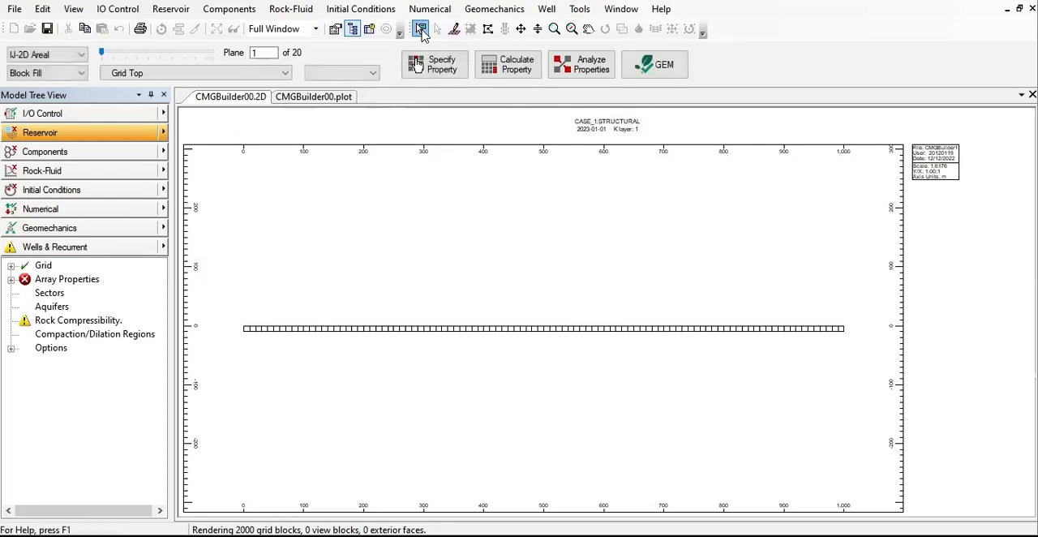
left_click(46, 56)
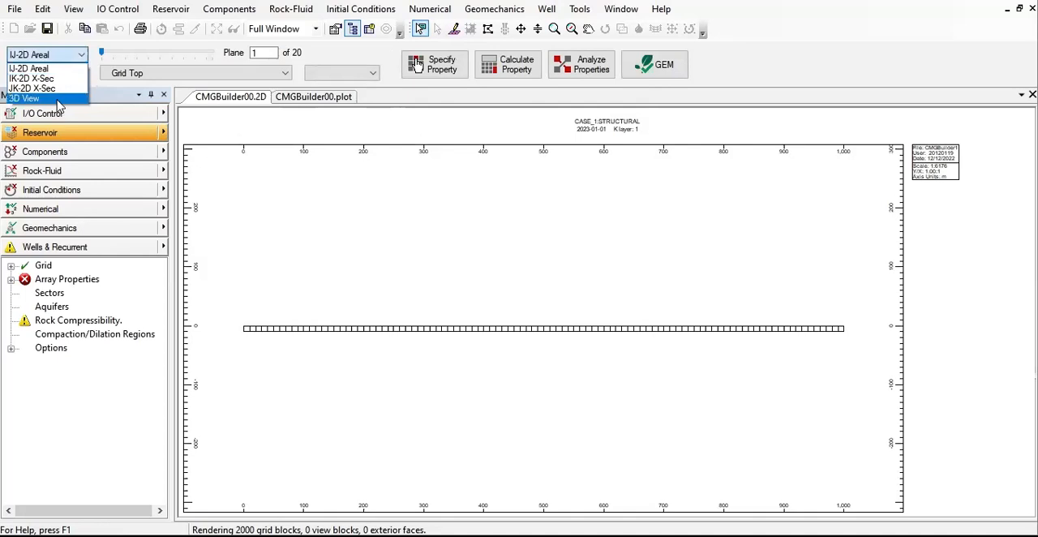
left_click(24, 98)
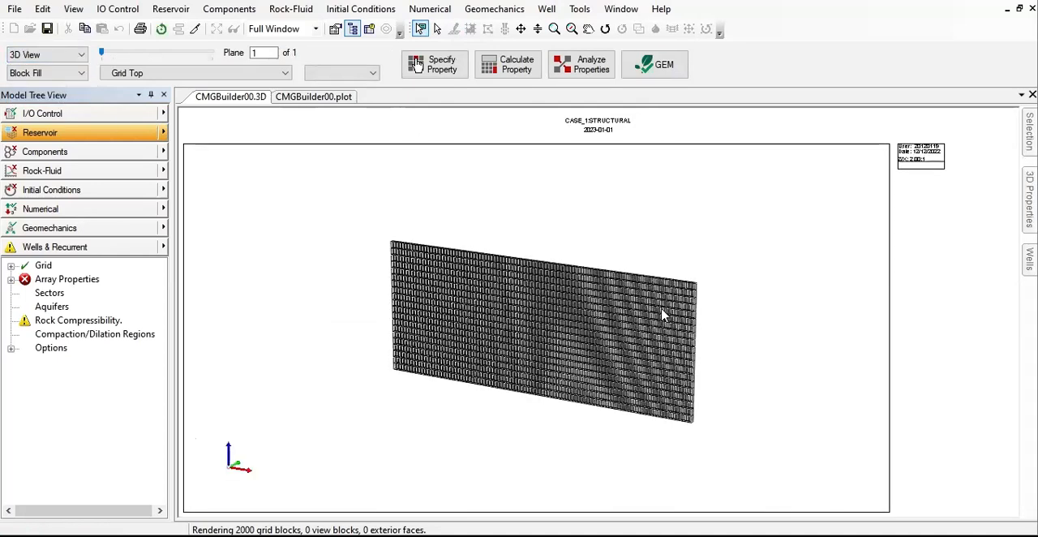
left_click(587, 29)
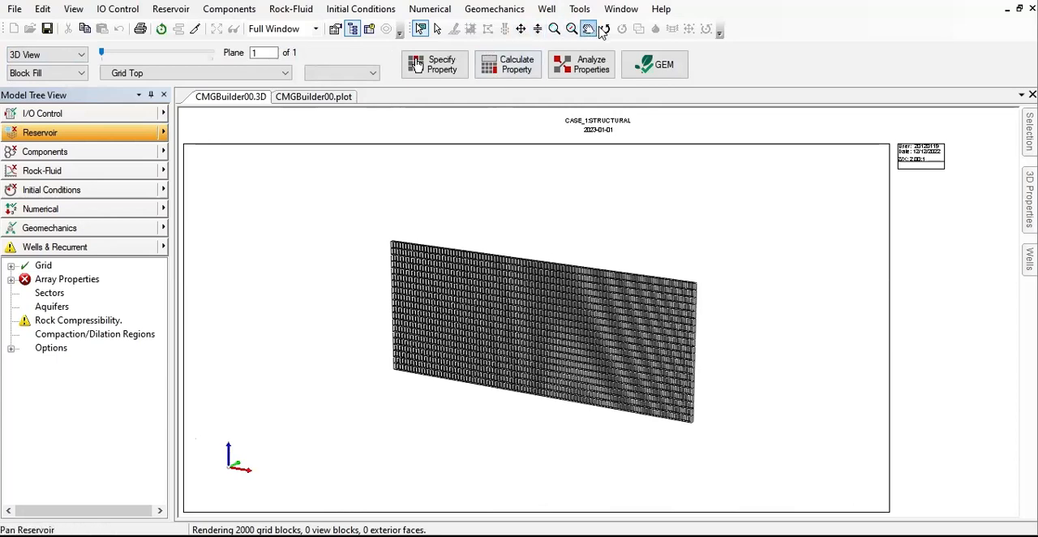